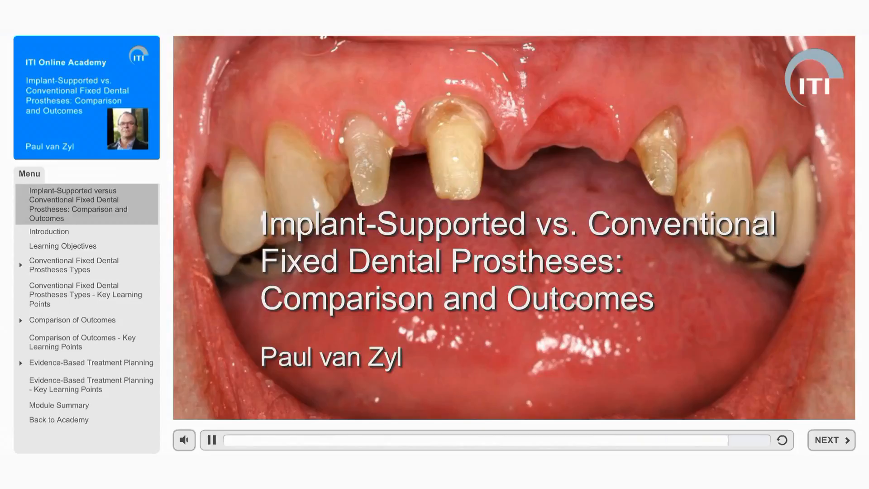
Go from the module title slide to the Introduction slide
left_click(831, 440)
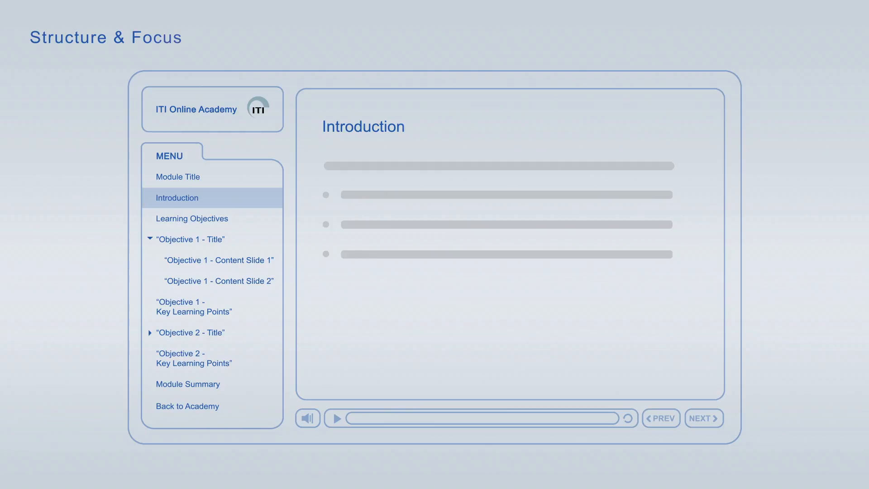
Move through Learning Objectives and expand the Objective 1 title entry in the Menu
left_click(191, 218)
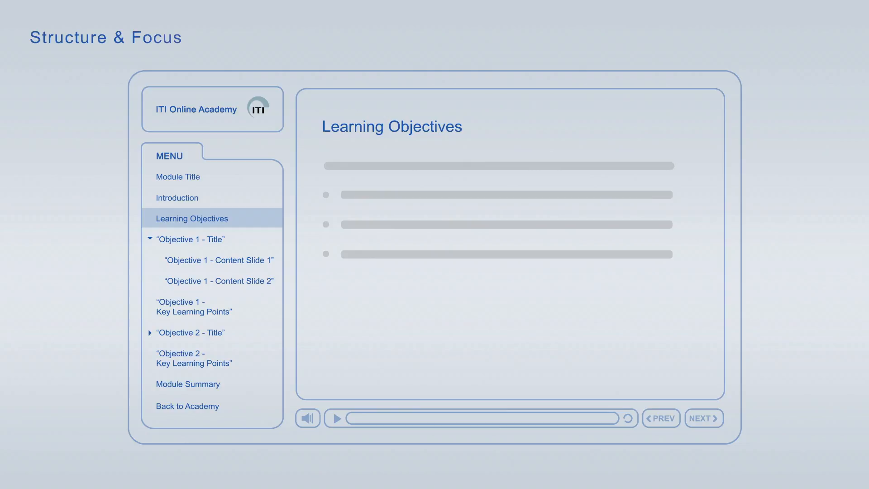
left_click(191, 239)
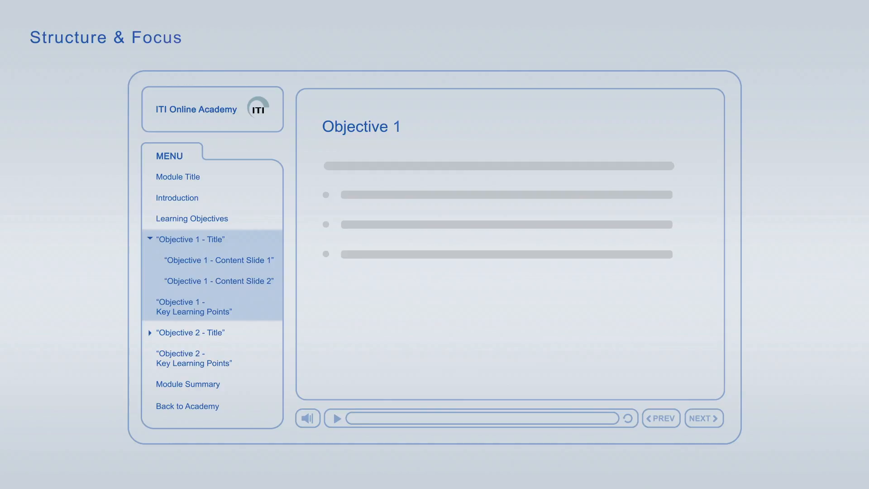
left_click(194, 307)
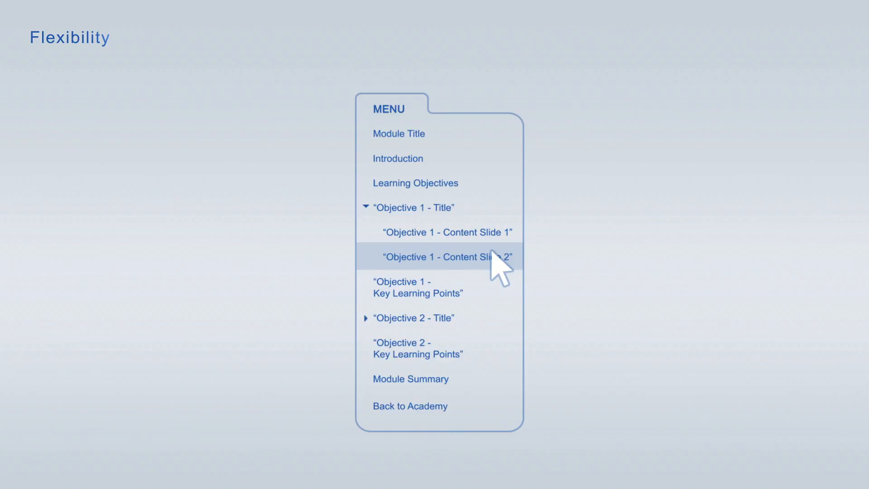
Show Objective 1 - Content Slide 2 with its citation and dental arch image
left_click(441, 256)
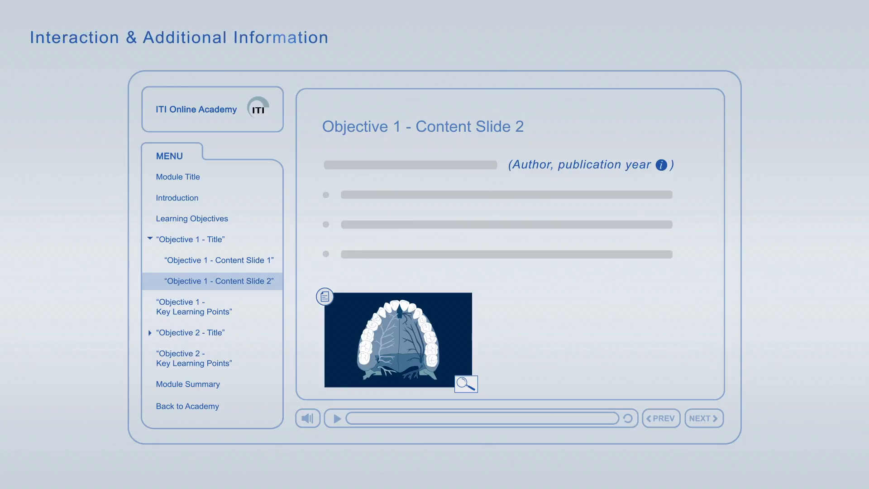
mouse_move(697, 207)
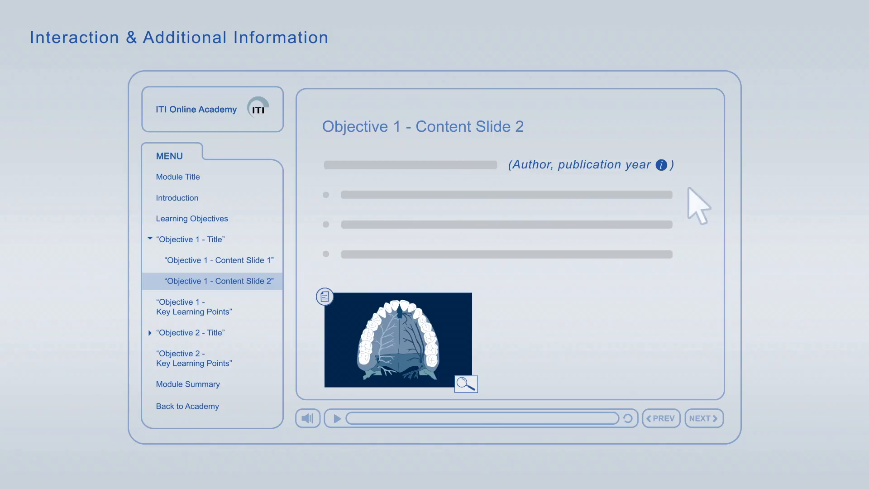
Reveal the Additional Information popup for the dental arch image via its document icon
left_click(325, 296)
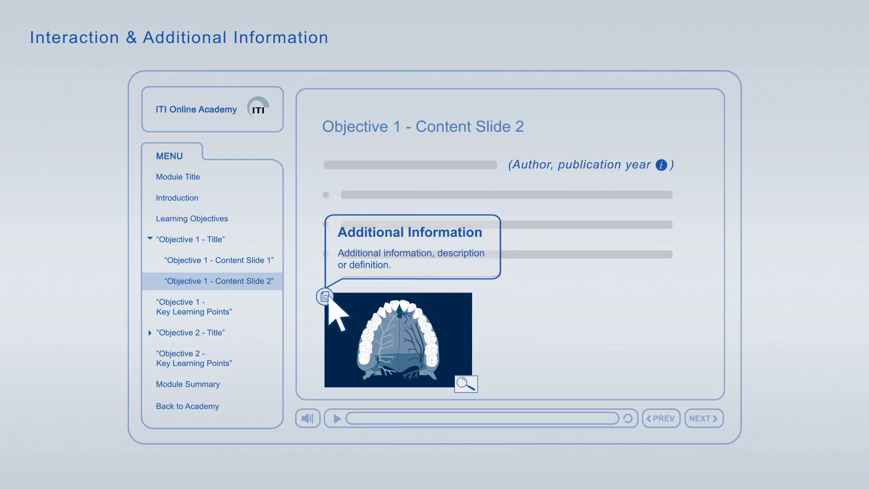